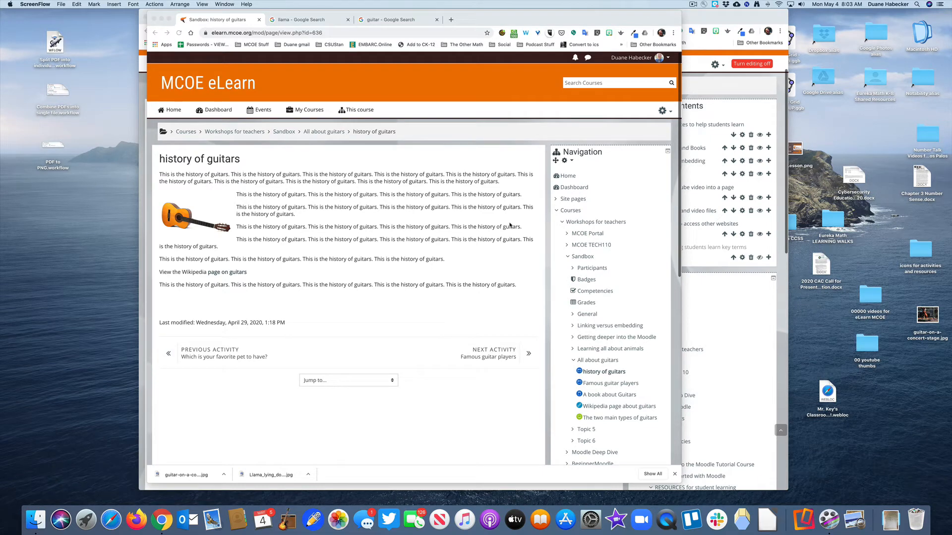
{"action": "mouse_move", "coordinate": [520, 233]}
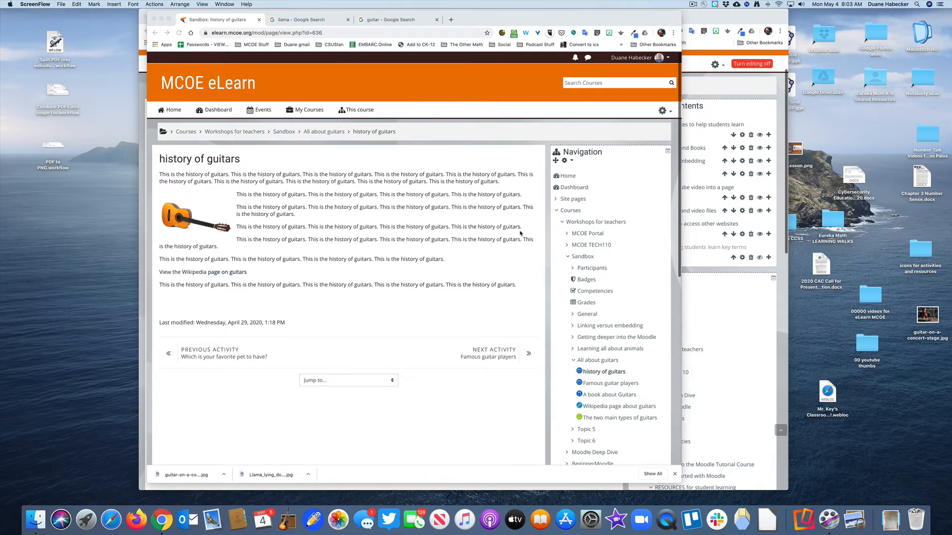
{"action": "mouse_move", "coordinate": [378, 222]}
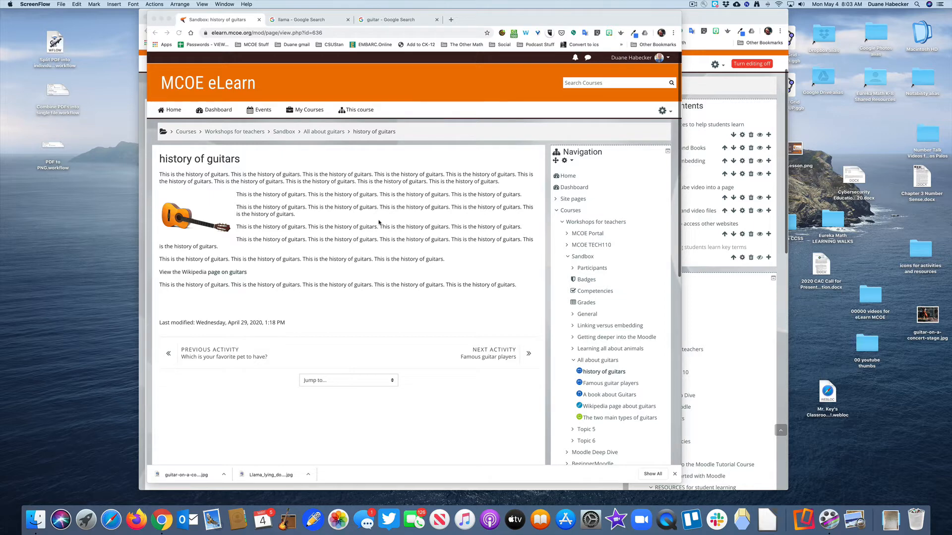
{"action": "mouse_move", "coordinate": [175, 232]}
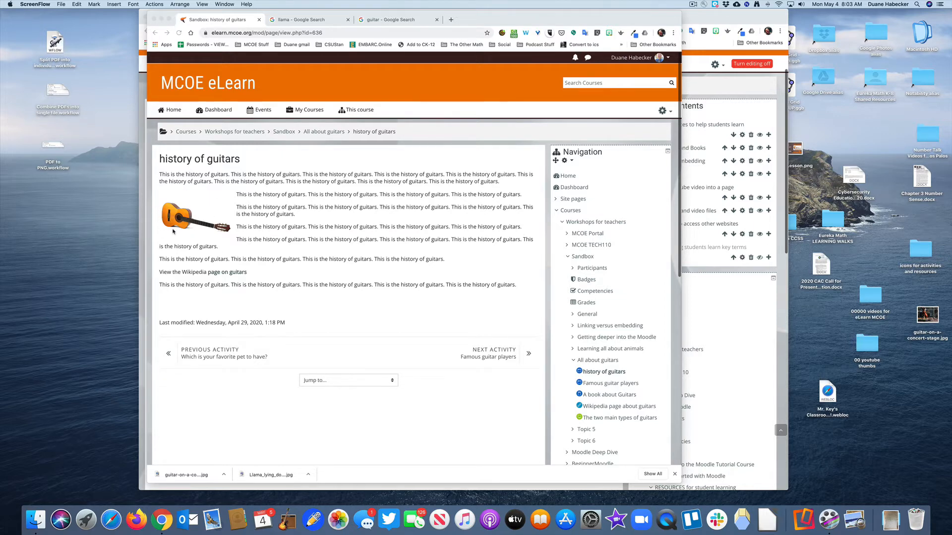
{"action": "mouse_move", "coordinate": [282, 226]}
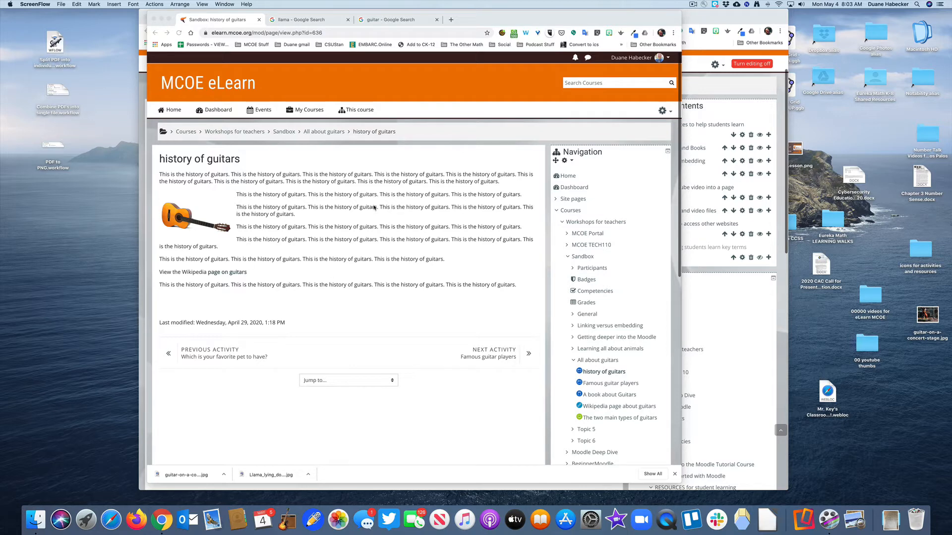
{"action": "mouse_move", "coordinate": [262, 206]}
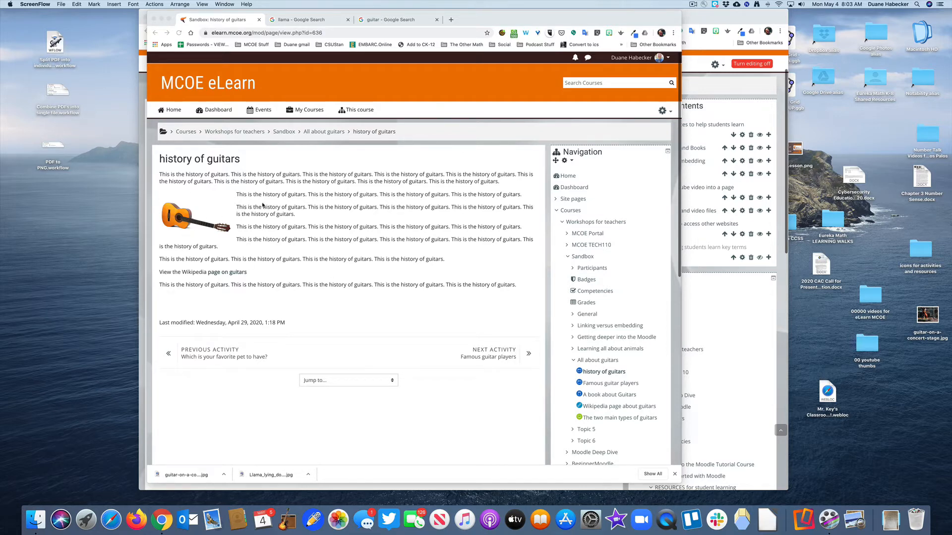
Enter Edit settings for the 'history of guitars' page and reach the Page content editor.
{"action": "left_click", "coordinate": [662, 111]}
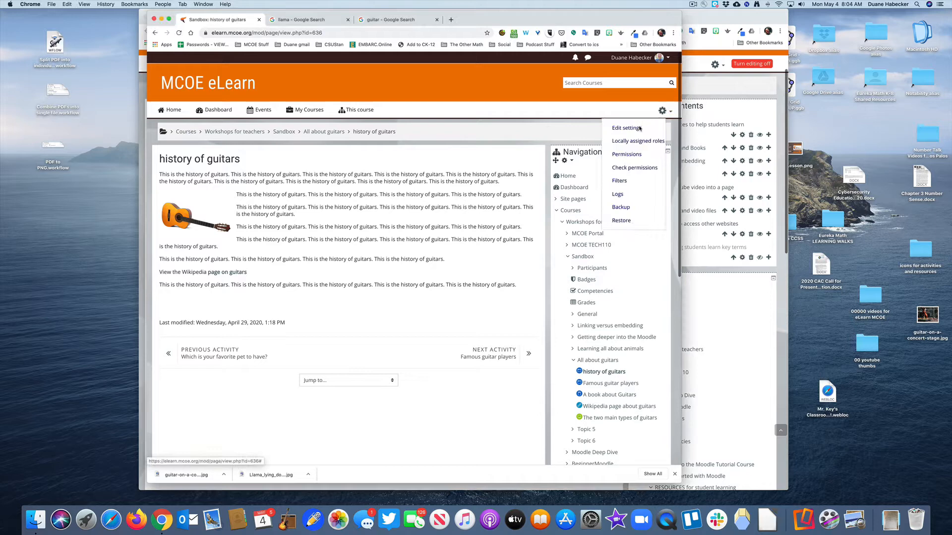
{"action": "left_click", "coordinate": [625, 127]}
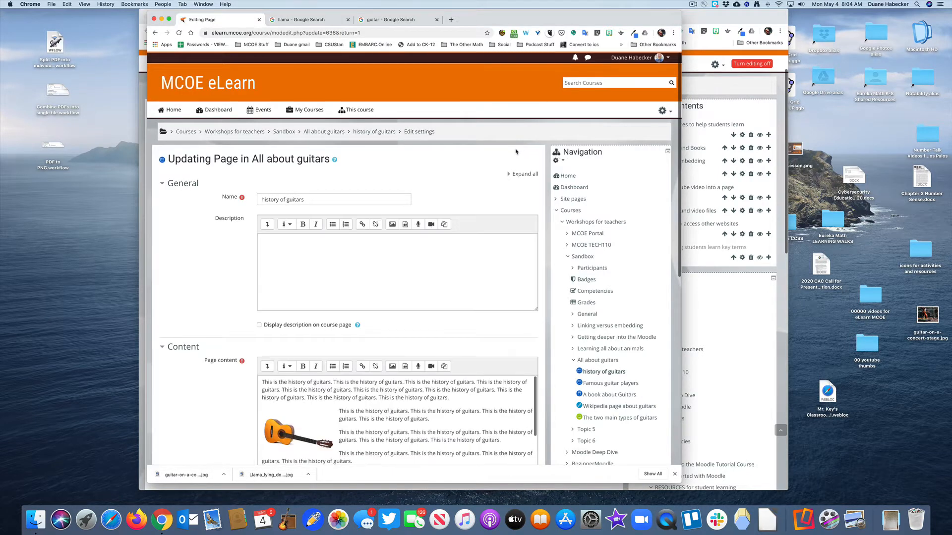
{"action": "scroll", "scroll_direction": "down", "scroll_amount": 3}
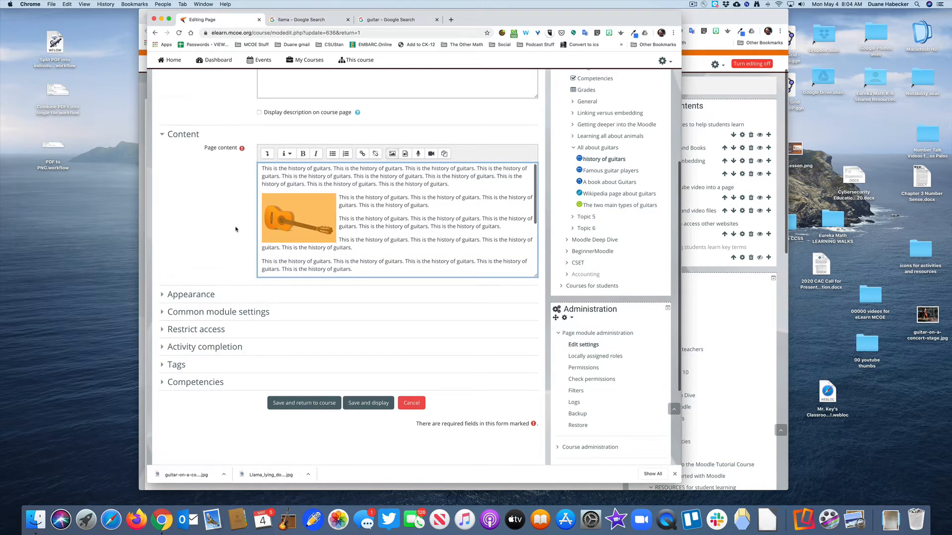
{"action": "scroll", "scroll_direction": "down", "scroll_amount": 3}
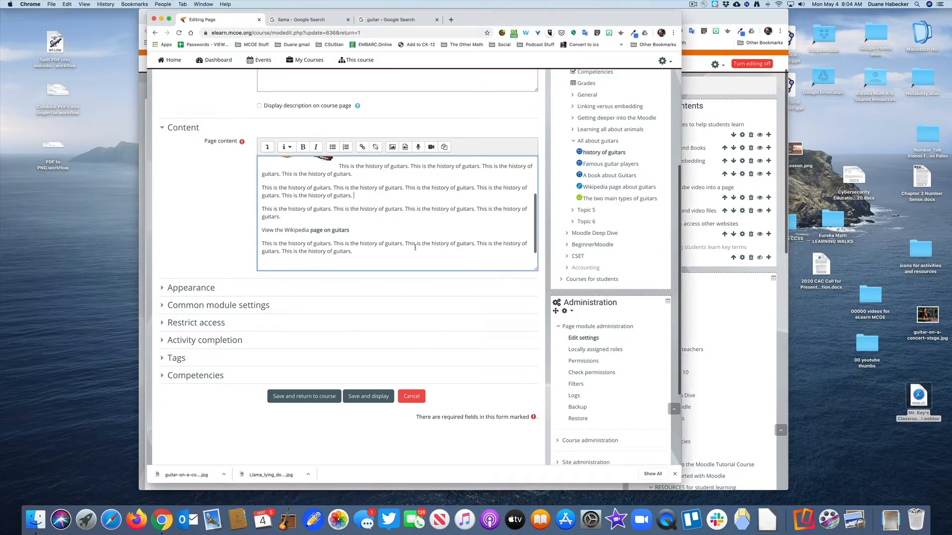
Attach guitar-on-a-concert-stage.jpg from the desktop as the image file to upload.
{"action": "left_click", "coordinate": [390, 146]}
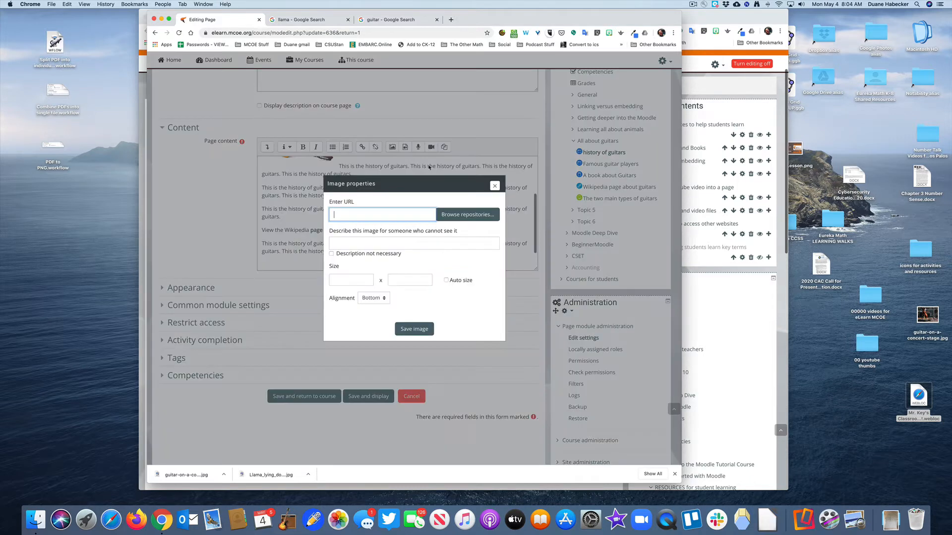
{"action": "left_click", "coordinate": [468, 214]}
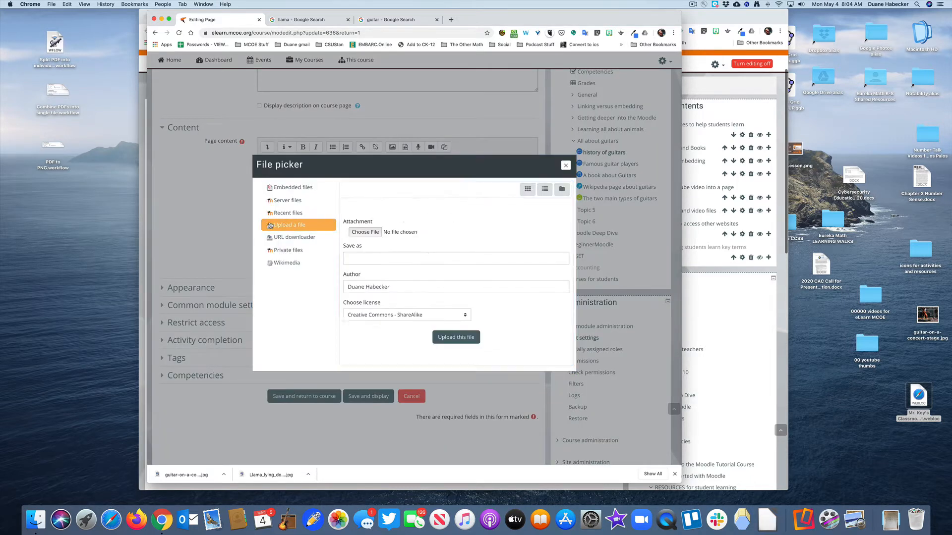
{"action": "left_click", "coordinate": [365, 232]}
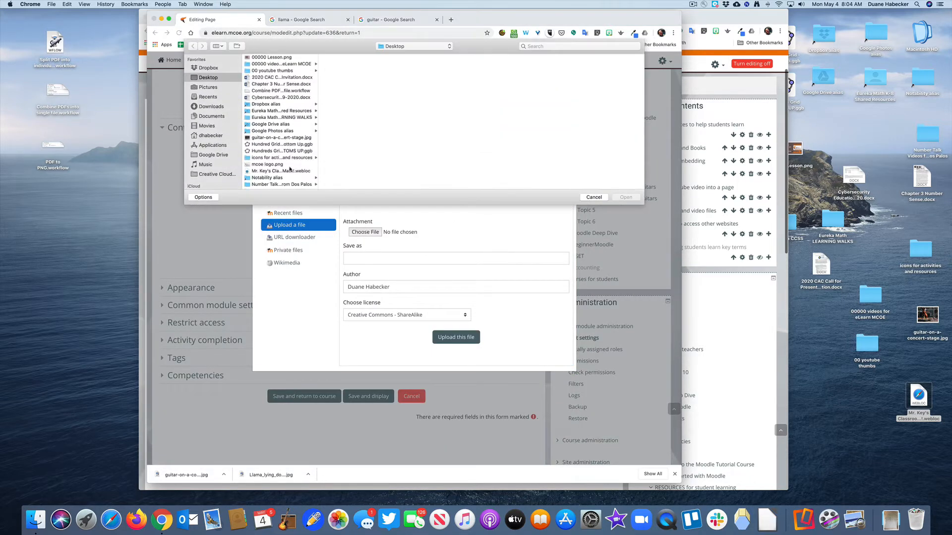
{"action": "left_click", "coordinate": [281, 137]}
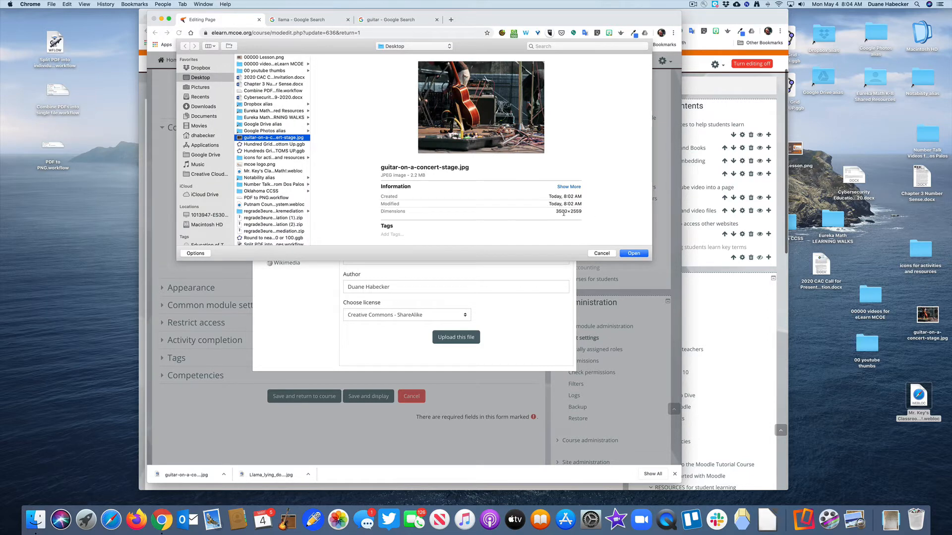
{"action": "mouse_move", "coordinate": [591, 214]}
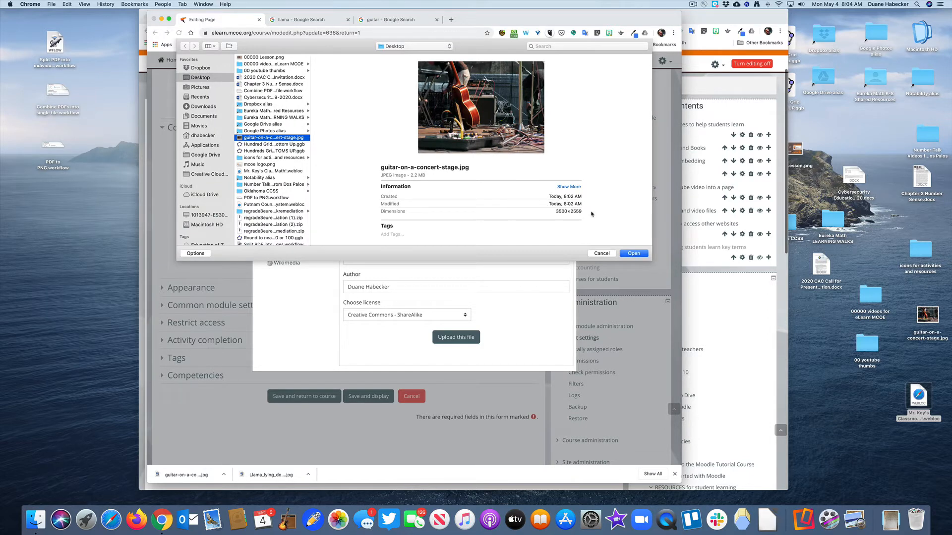
{"action": "mouse_move", "coordinate": [573, 211]}
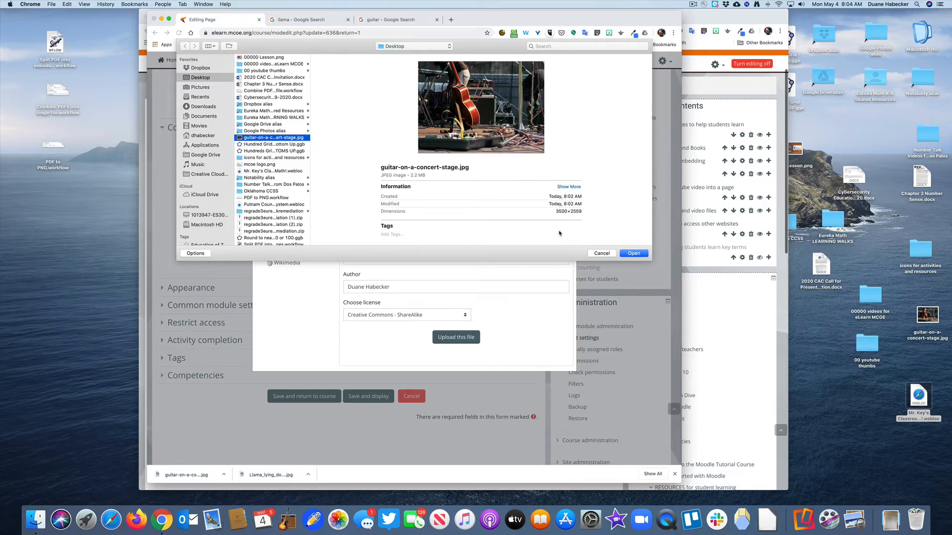
{"action": "left_click", "coordinate": [633, 254]}
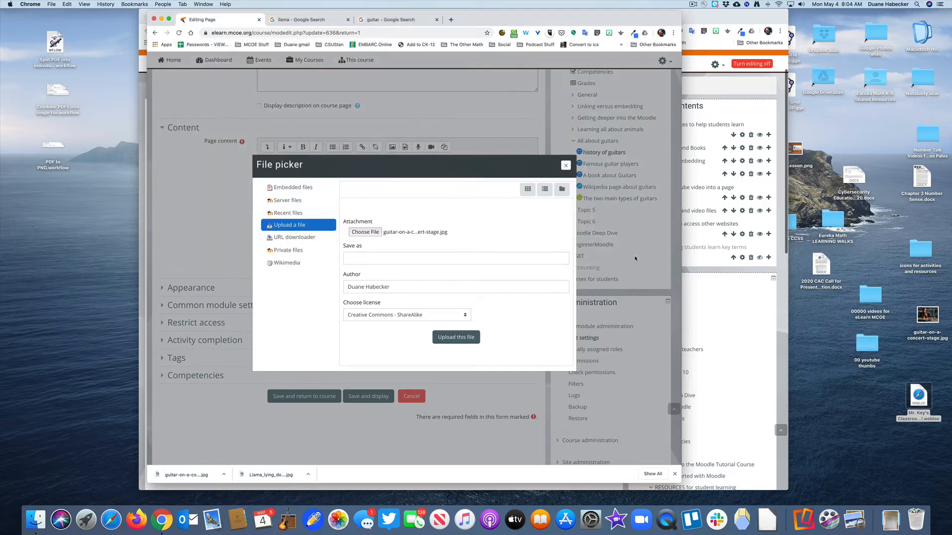
Upload the photo, describe it as 'guitar on stage' and set its alignment to Right.
{"action": "left_click", "coordinate": [456, 337]}
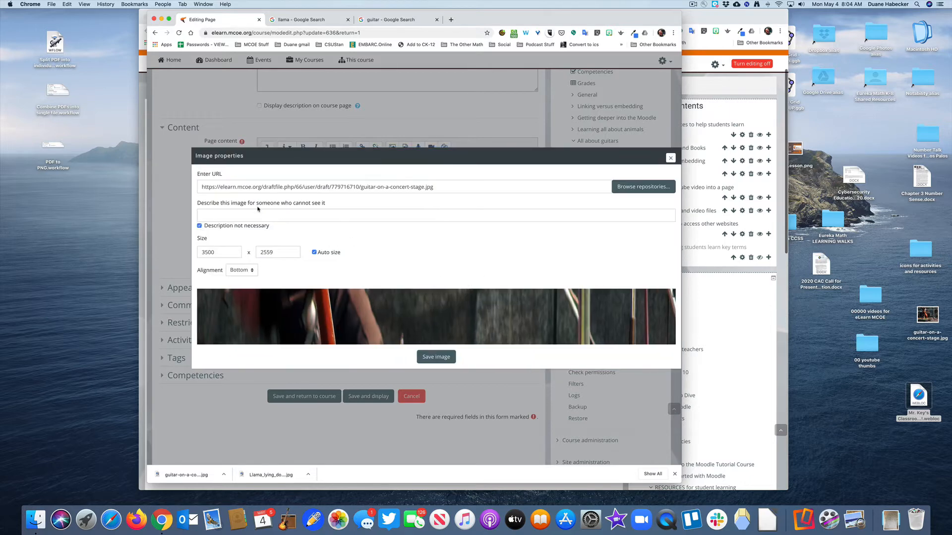
{"action": "left_click", "coordinate": [200, 226]}
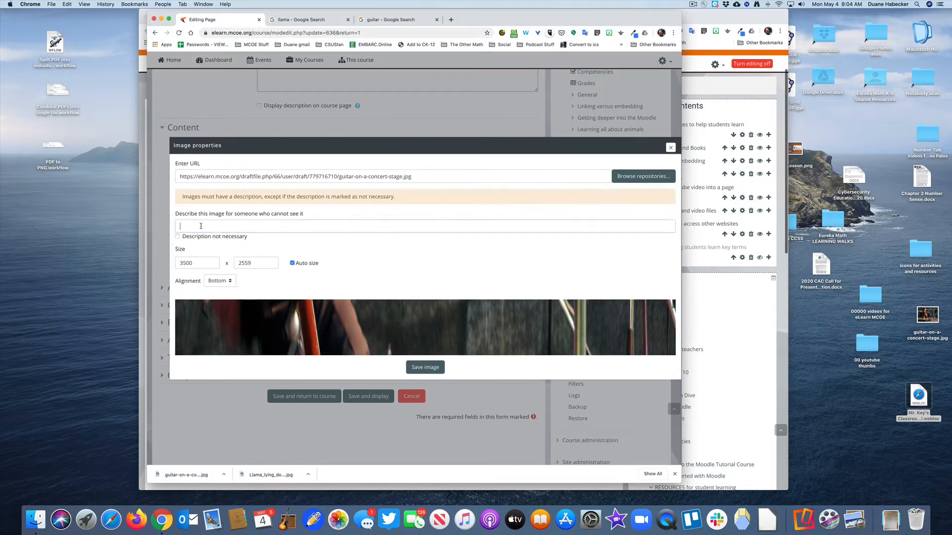
{"action": "type", "text": "guitar on s"}
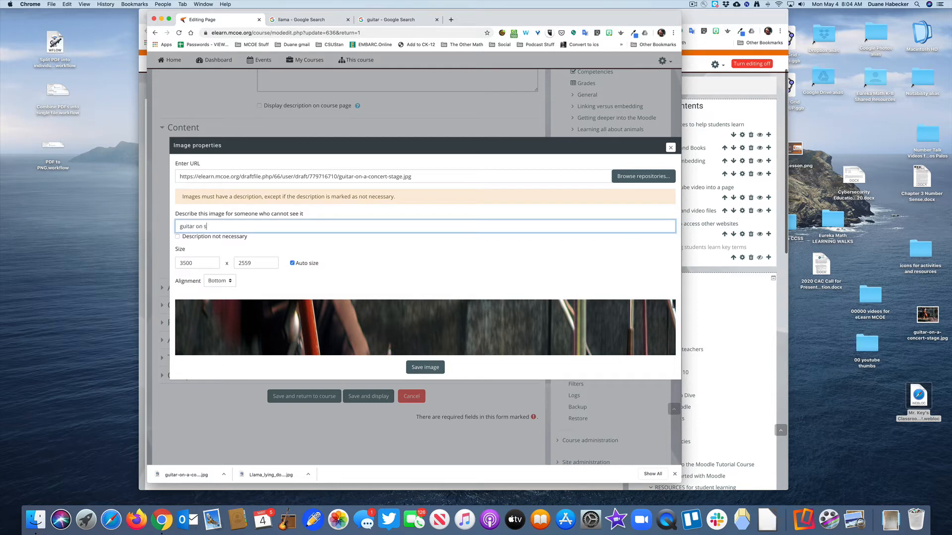
{"action": "type", "text": "tage"}
{"action": "left_click", "coordinate": [198, 263]}
{"action": "type", "text": "500"}
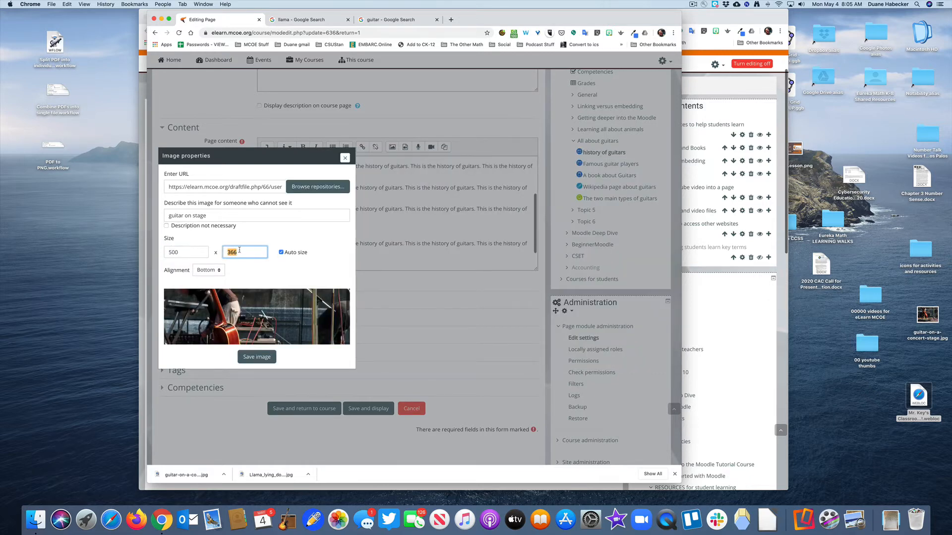
{"action": "left_click", "coordinate": [206, 270]}
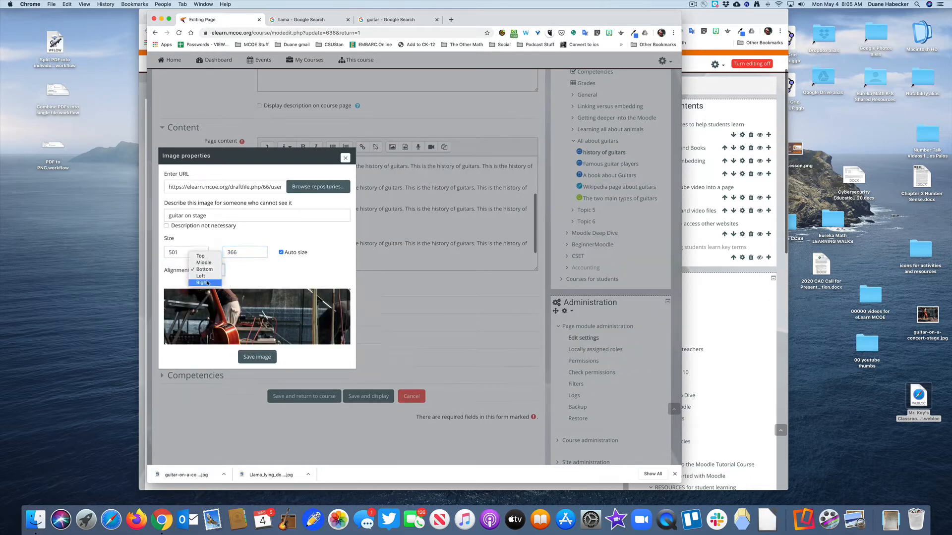
{"action": "left_click", "coordinate": [257, 356]}
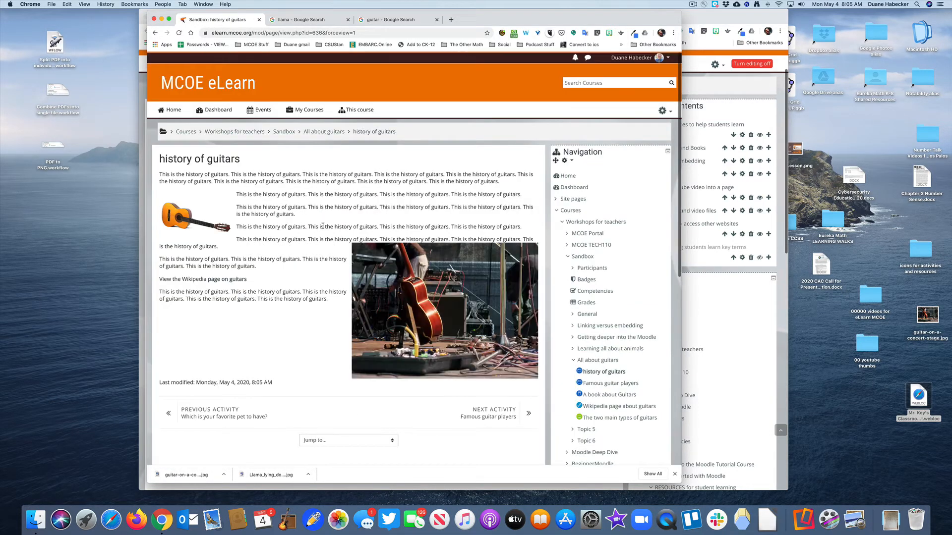
{"action": "mouse_move", "coordinate": [335, 274]}
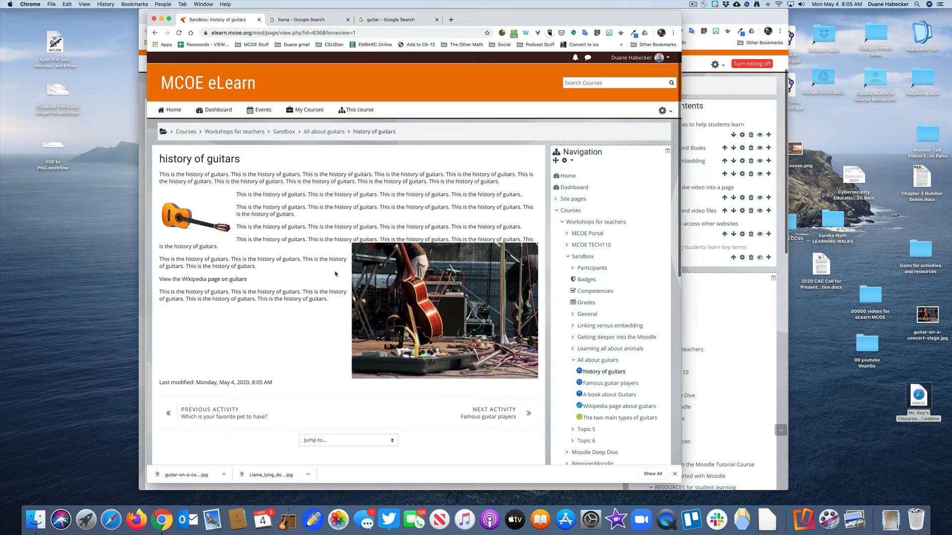
{"action": "mouse_move", "coordinate": [513, 295]}
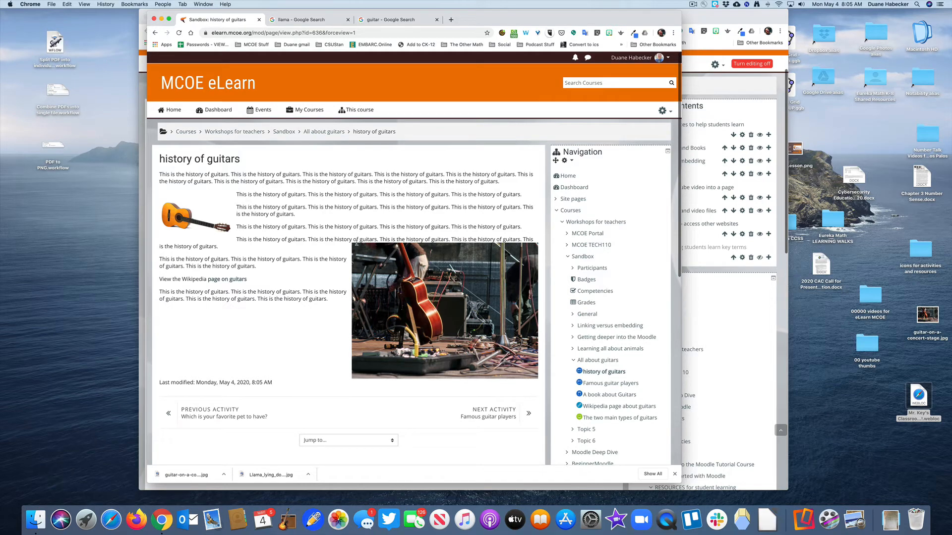
{"action": "scroll", "scroll_direction": "down", "scroll_amount": 3}
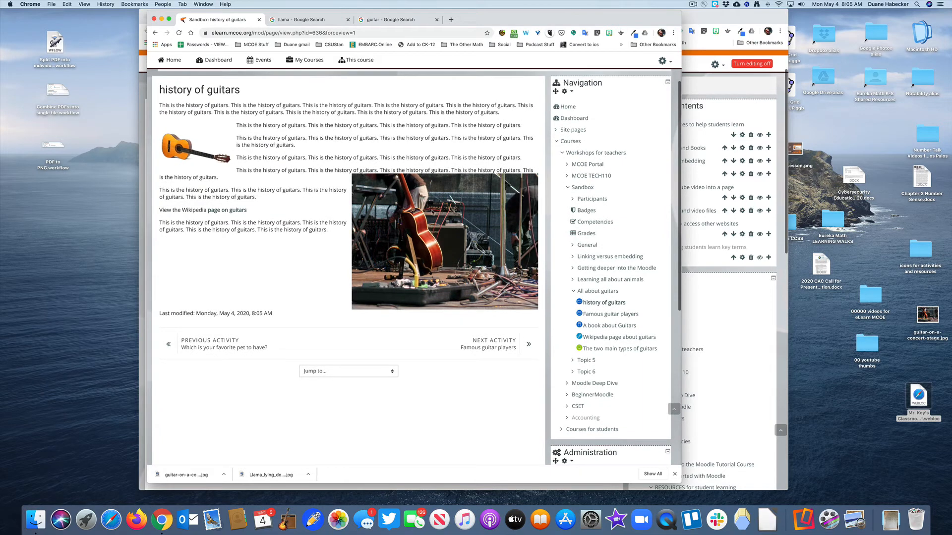
{"action": "mouse_move", "coordinate": [444, 243]}
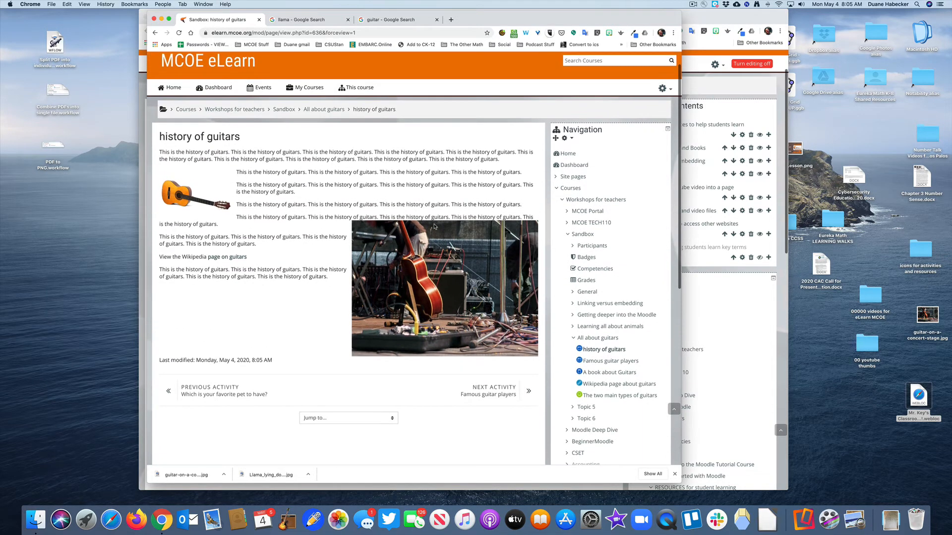
{"action": "mouse_move", "coordinate": [428, 230]}
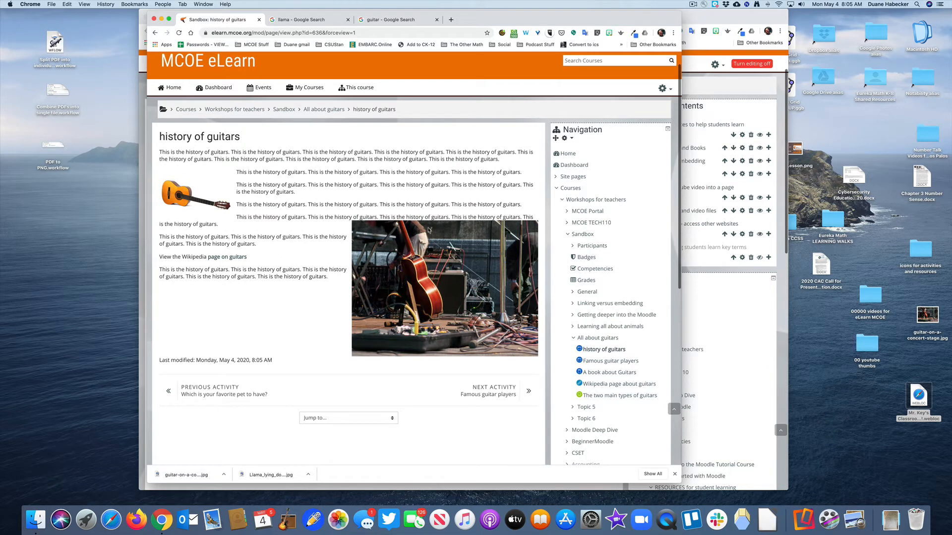
{"action": "mouse_move", "coordinate": [432, 232]}
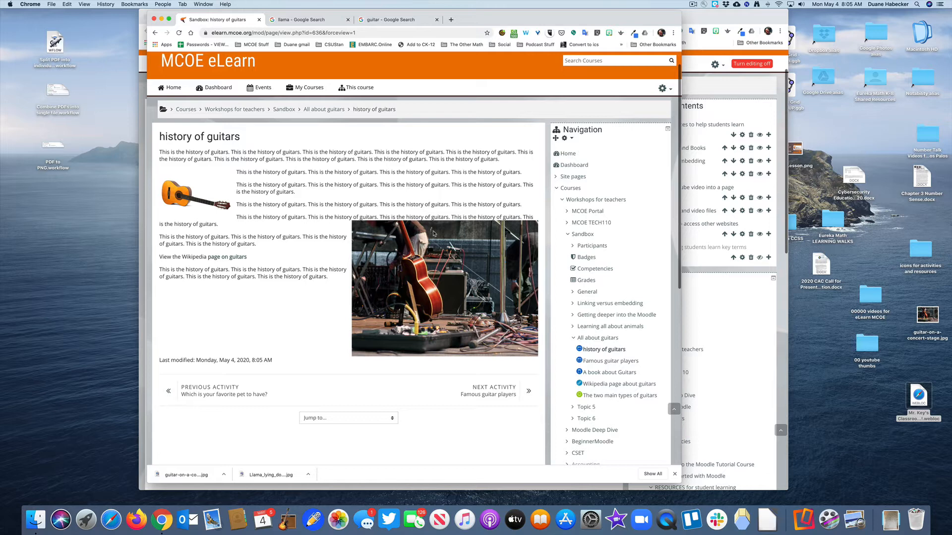
{"action": "mouse_move", "coordinate": [381, 293]}
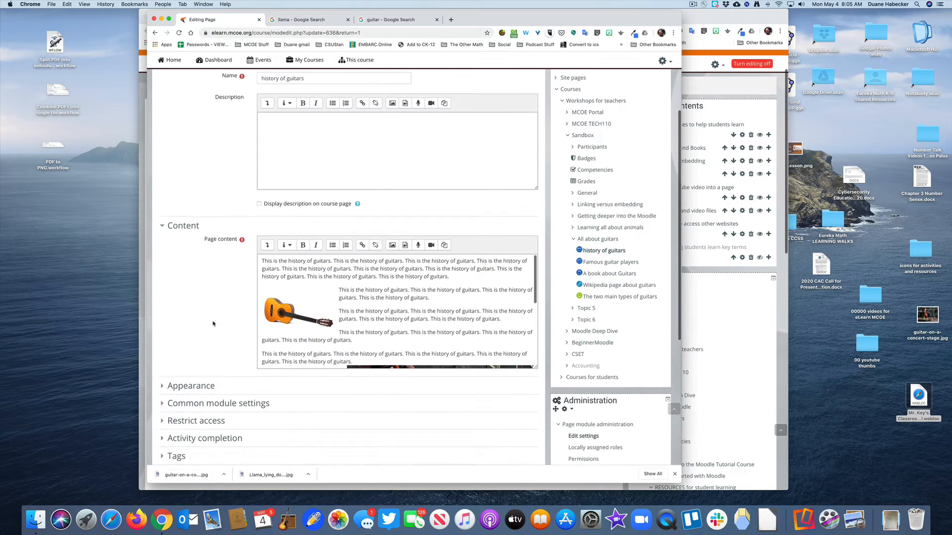
Scroll down the Editing Page form toward the page content.
{"action": "scroll", "scroll_direction": "down", "scroll_amount": 3}
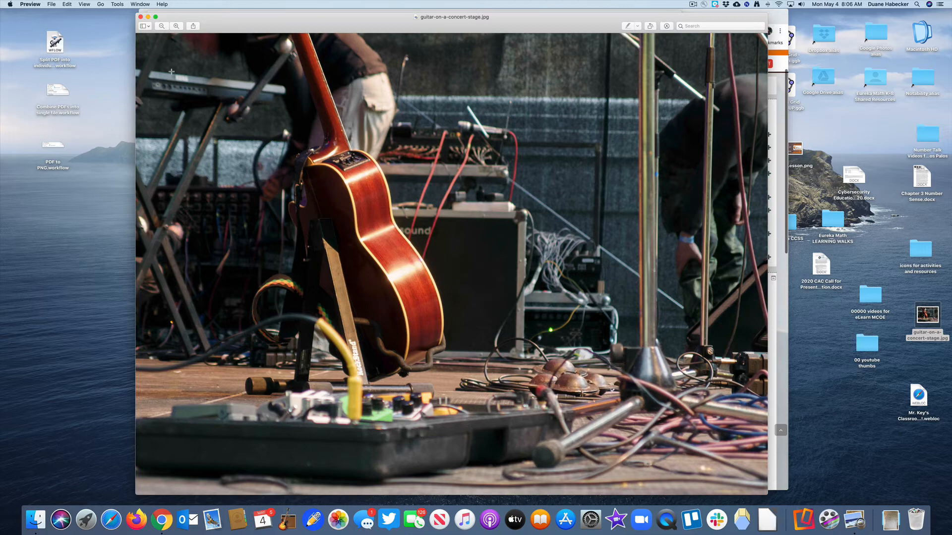
Use Tools > Adjust Size to scale the photo proportionally to 600 by 439 pixels.
{"action": "left_click", "coordinate": [101, 4]}
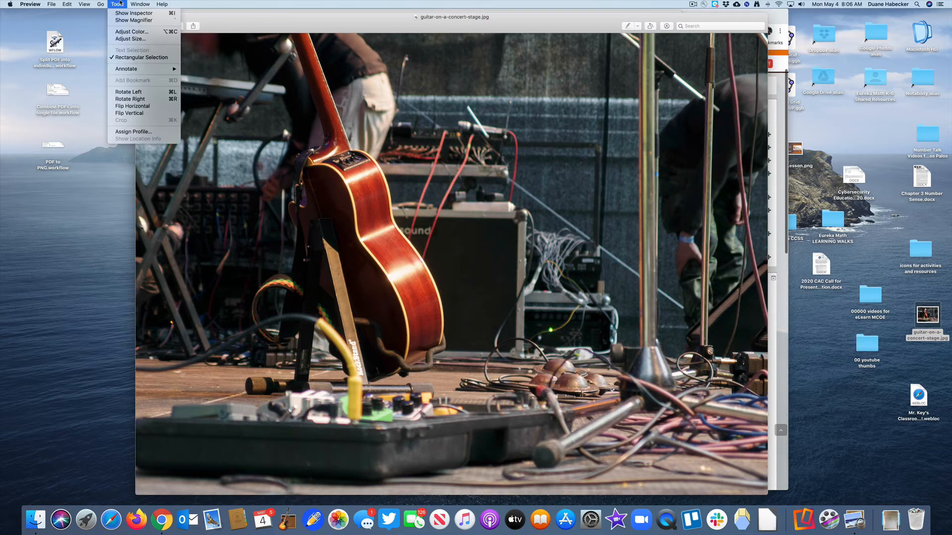
{"action": "mouse_move", "coordinate": [135, 39]}
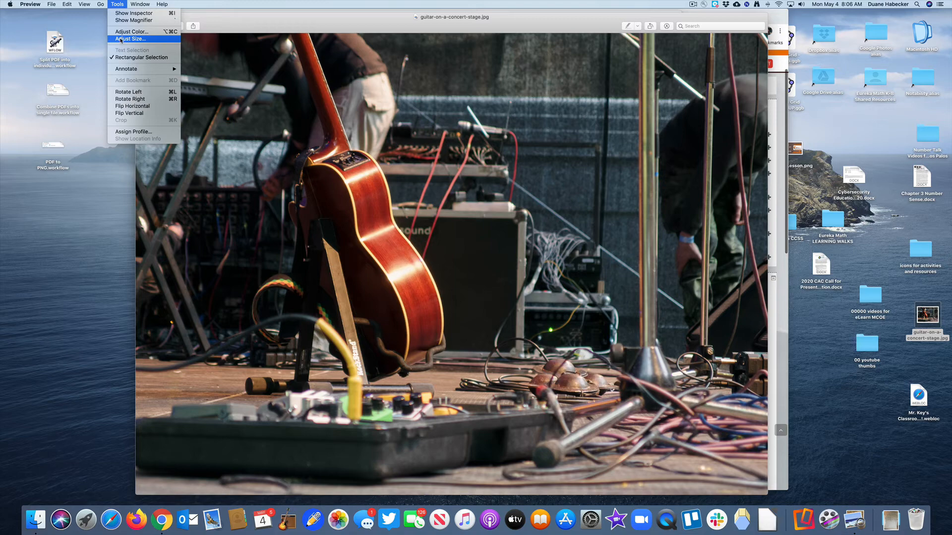
{"action": "mouse_move", "coordinate": [303, 114]}
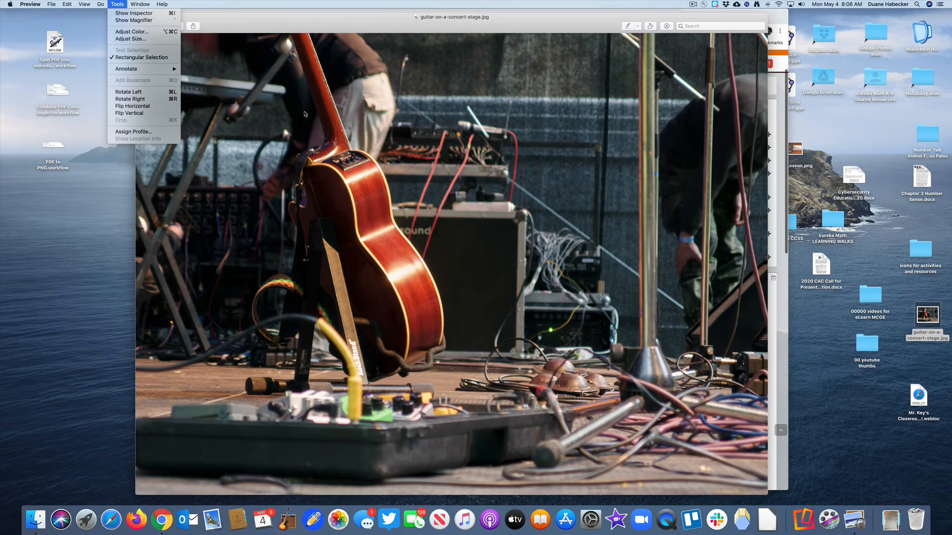
{"action": "mouse_move", "coordinate": [131, 38]}
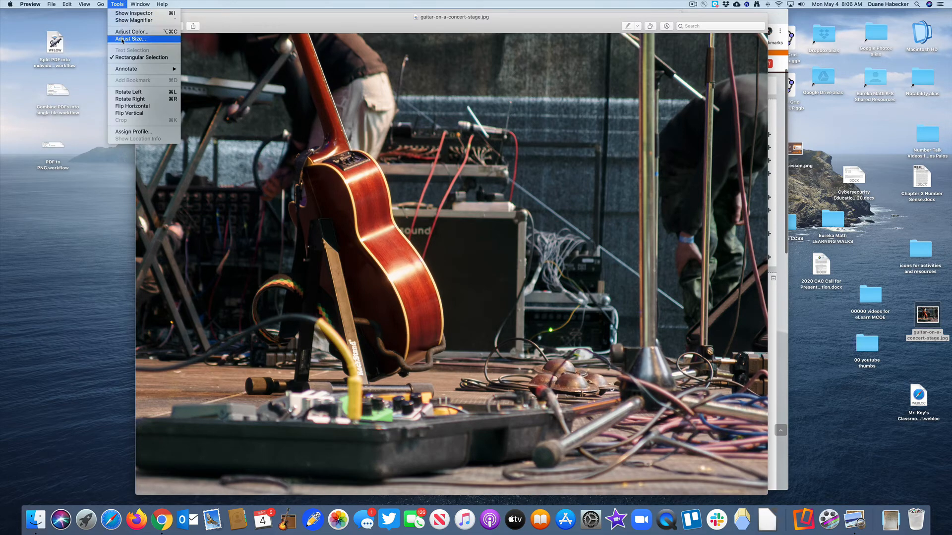
{"action": "left_click", "coordinate": [137, 38]}
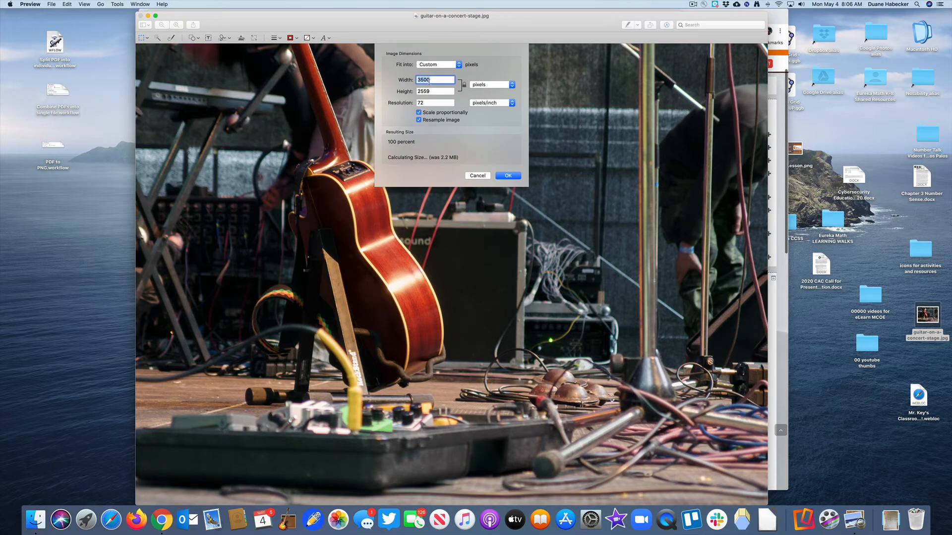
{"action": "type", "text": "60"}
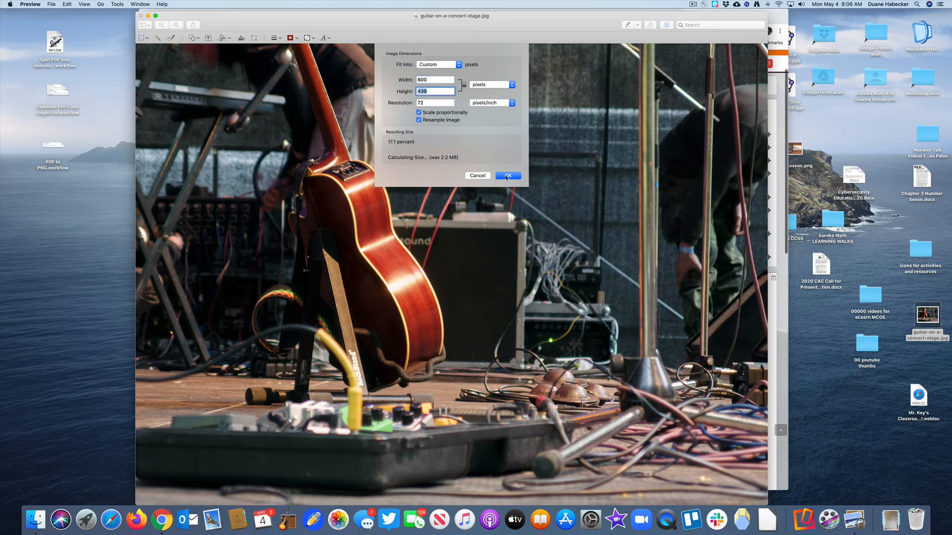
{"action": "left_click", "coordinate": [506, 175]}
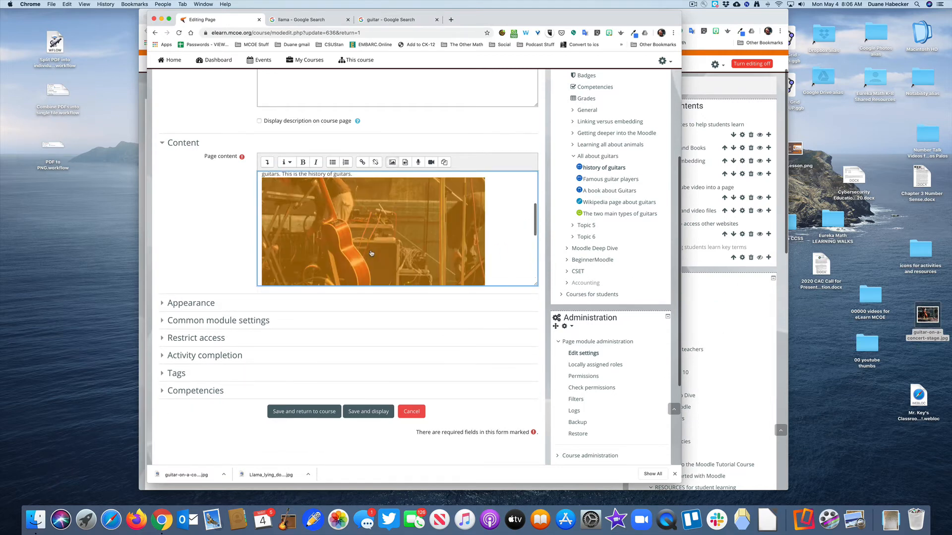
{"action": "mouse_move", "coordinate": [377, 191]}
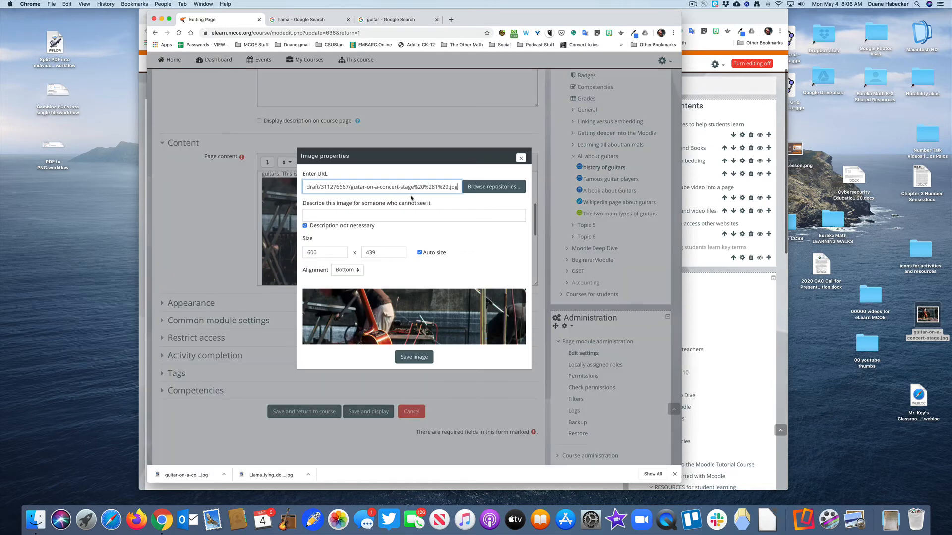
Describe the photo as 'guitar on stage', size it 350 by 256, align it Right and save the image.
{"action": "left_click", "coordinate": [305, 226]}
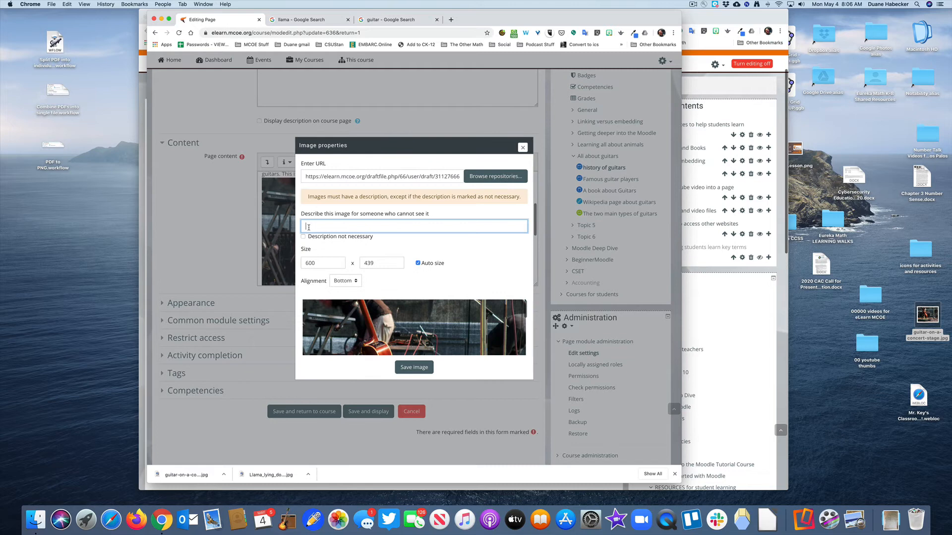
{"action": "type", "text": "guitar on stage"}
{"action": "left_click", "coordinate": [324, 263]}
{"action": "type", "text": "350"}
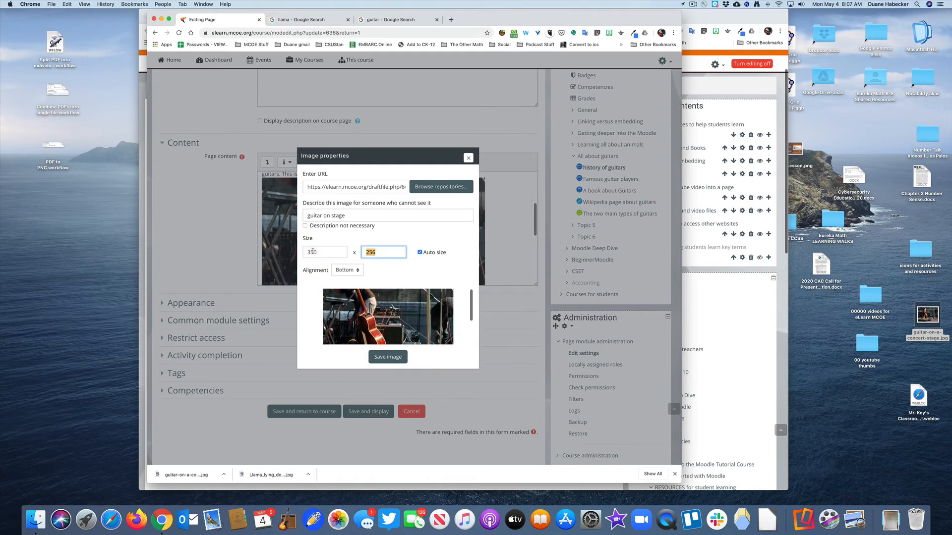
{"action": "left_click", "coordinate": [347, 269]}
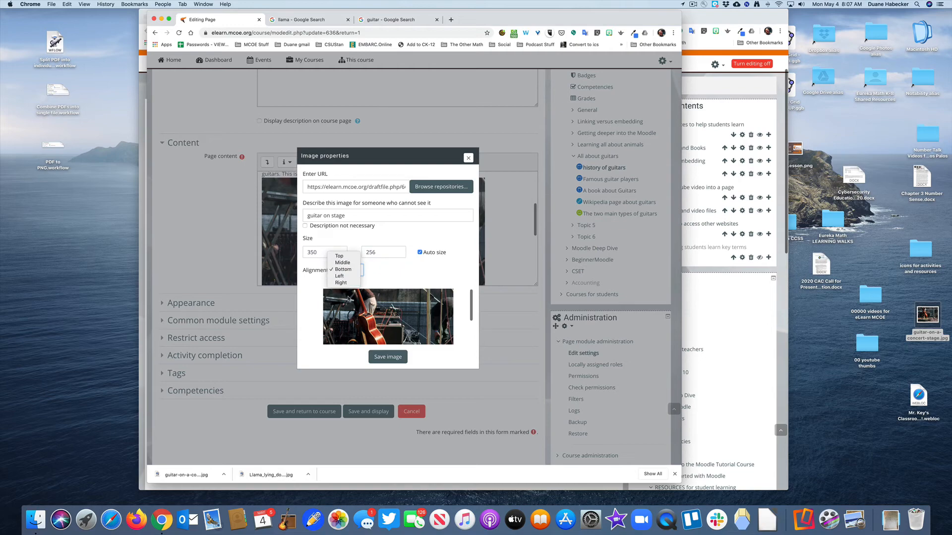
{"action": "left_click", "coordinate": [388, 356]}
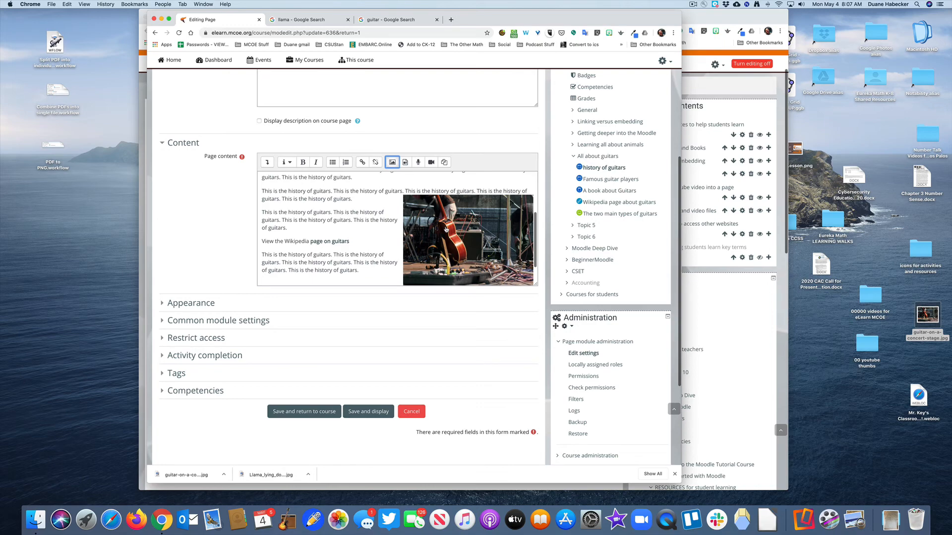
{"action": "mouse_move", "coordinate": [502, 202]}
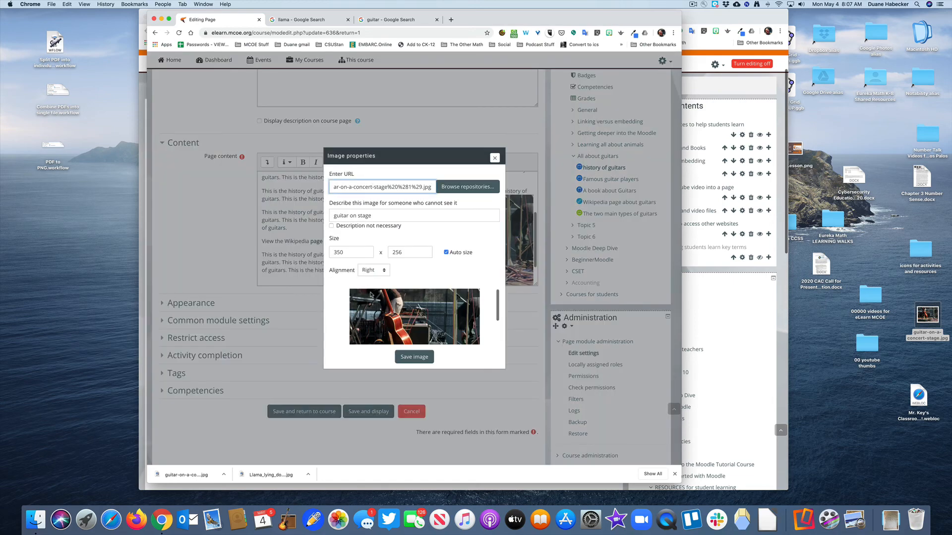
{"action": "left_click", "coordinate": [414, 356]}
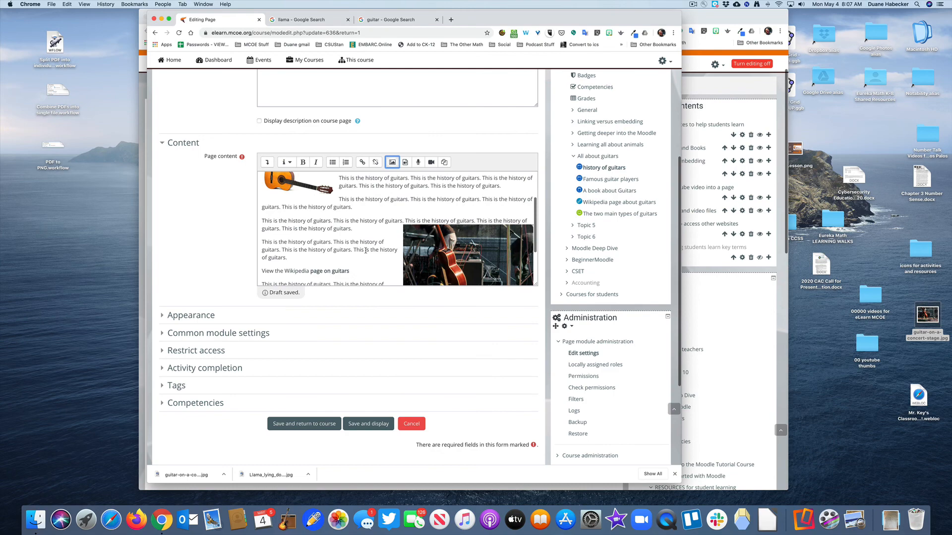
Save and display the page with the smaller right-aligned stage photo.
{"action": "left_click", "coordinate": [368, 425]}
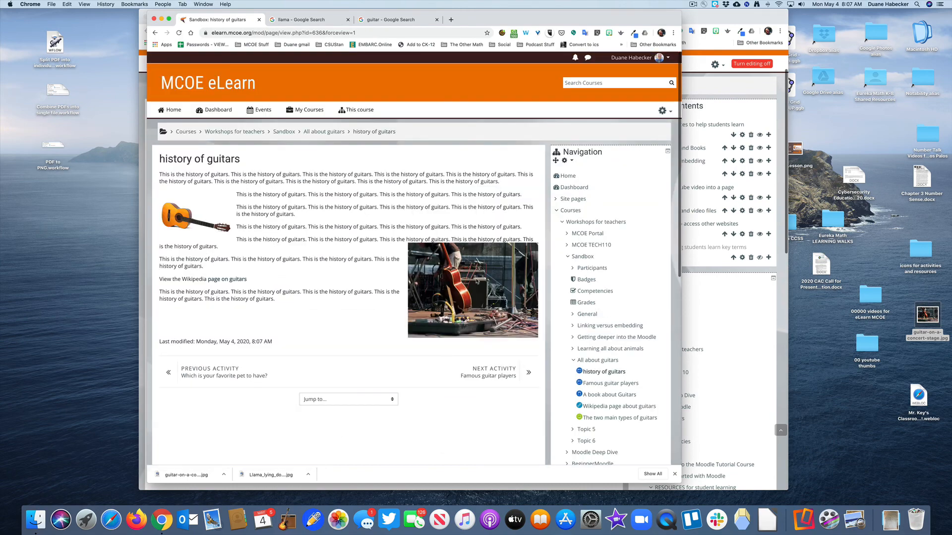
{"action": "mouse_move", "coordinate": [364, 282]}
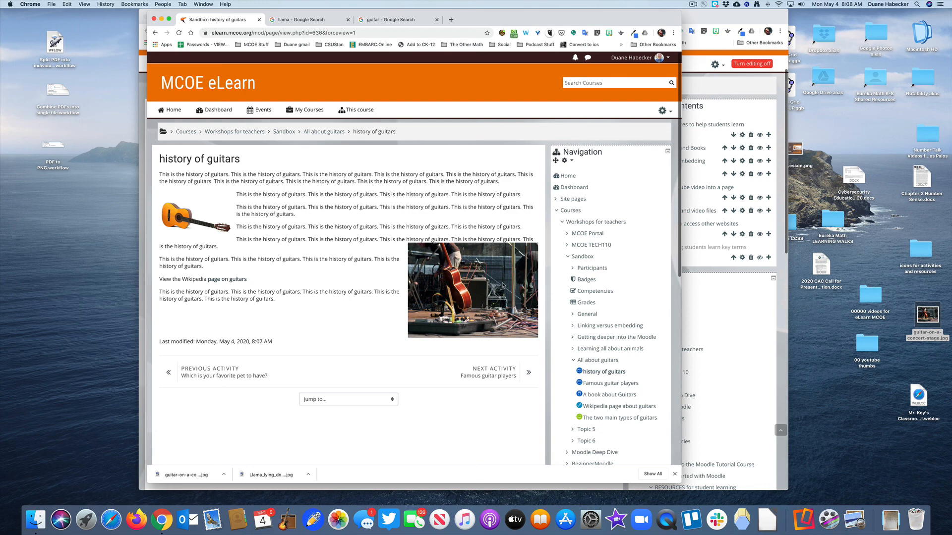
{"action": "mouse_move", "coordinate": [371, 273]}
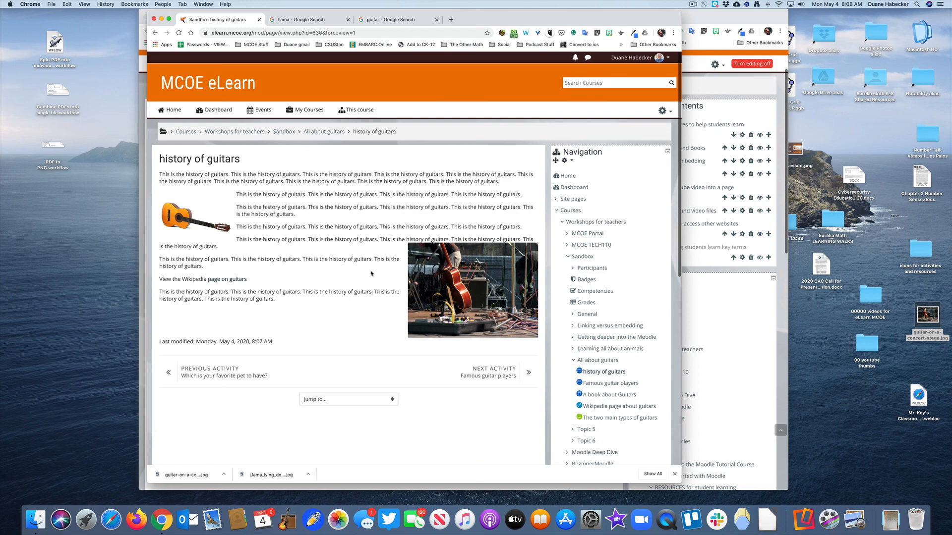